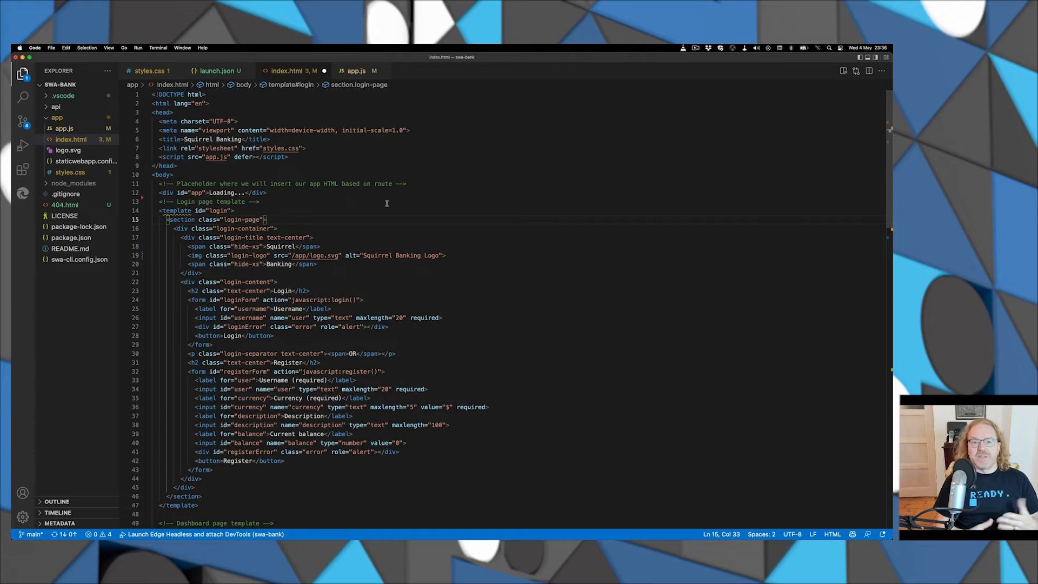
- Pick a different colour for the --primary variable with the inline colour picker, then dismiss it
{"action": "left_click", "coordinate": [231, 386]}
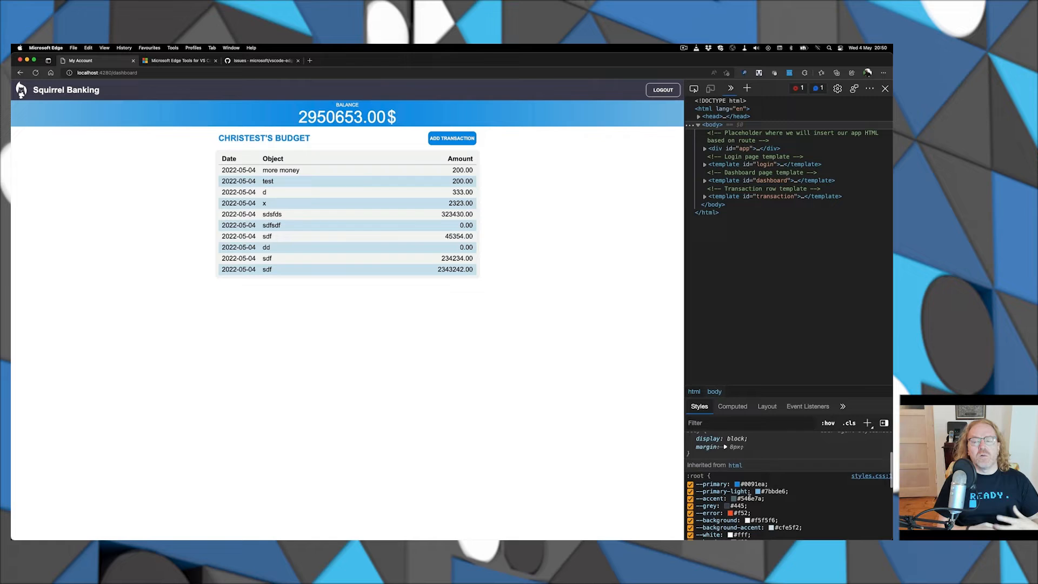
{"action": "left_click", "coordinate": [732, 485]}
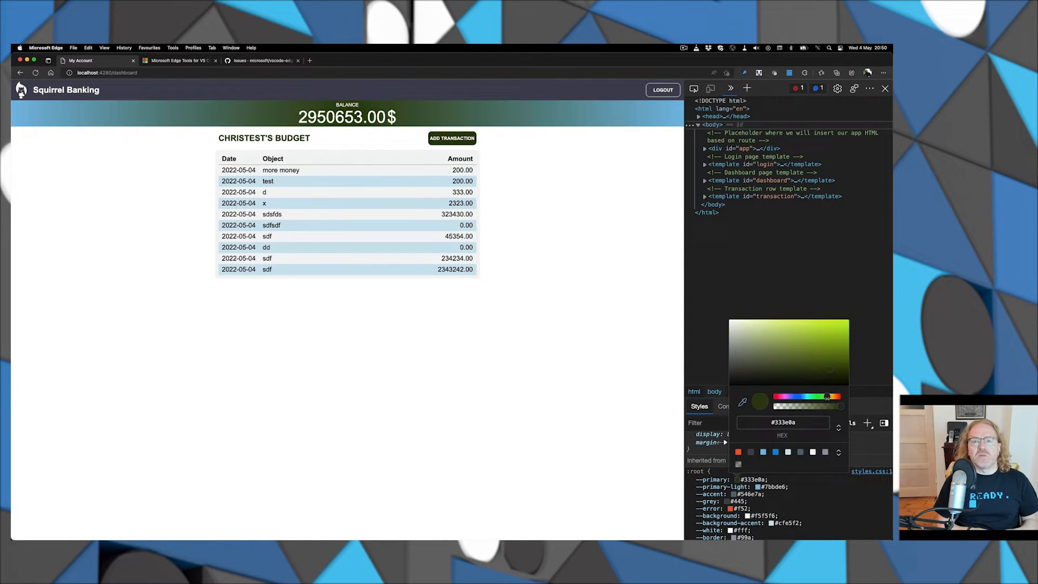
{"action": "left_click", "coordinate": [801, 303]}
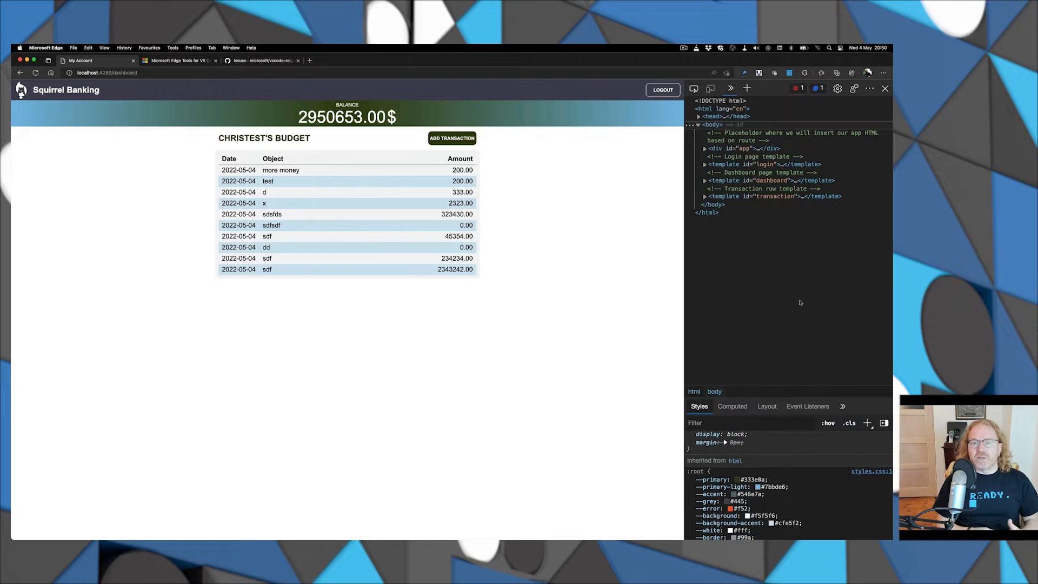
{"action": "mouse_move", "coordinate": [636, 240]}
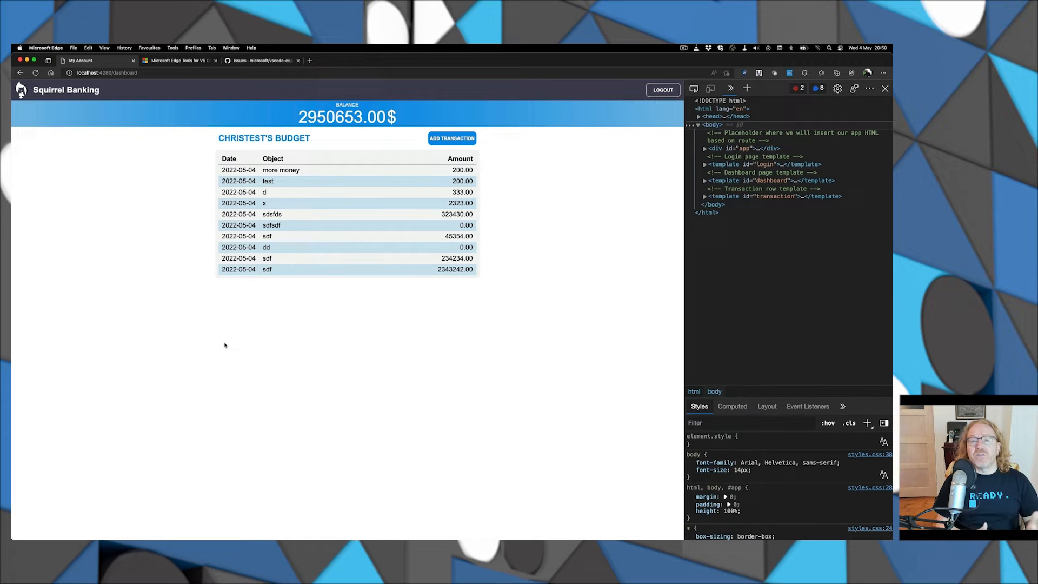
{"action": "left_click", "coordinate": [192, 19]}
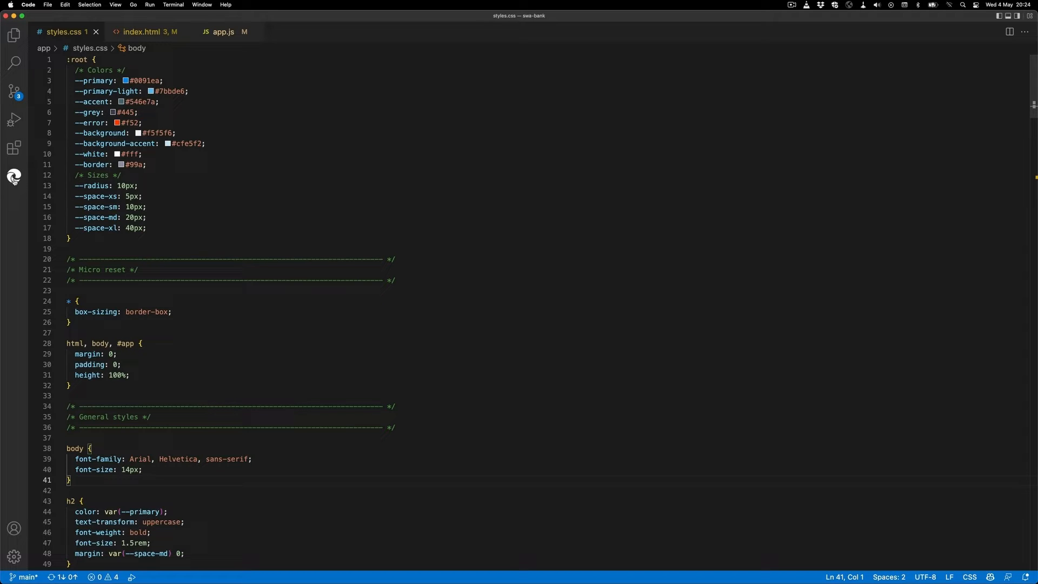
{"action": "mouse_move", "coordinate": [14, 176]}
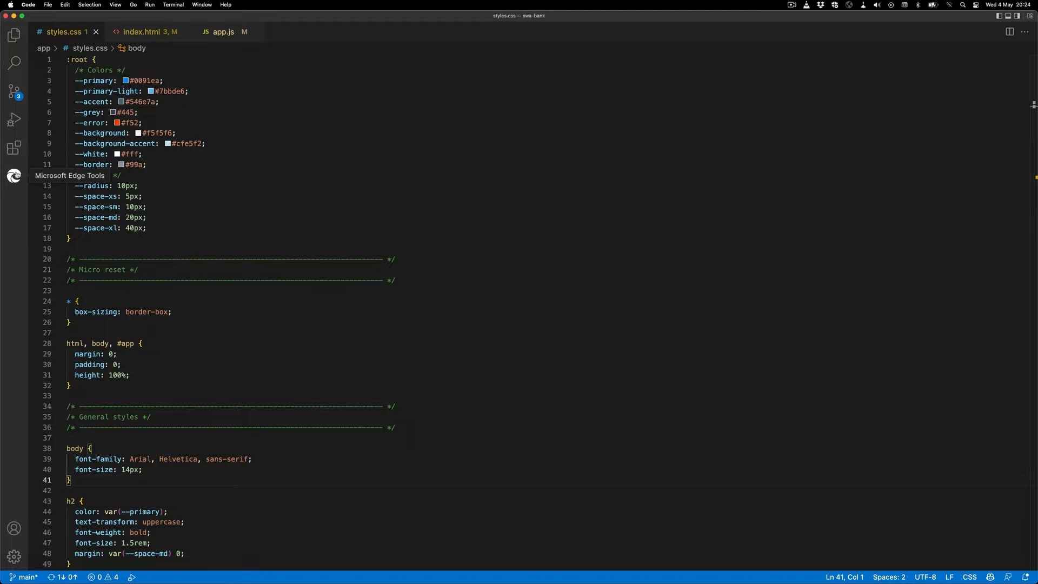
{"action": "left_click", "coordinate": [14, 175]}
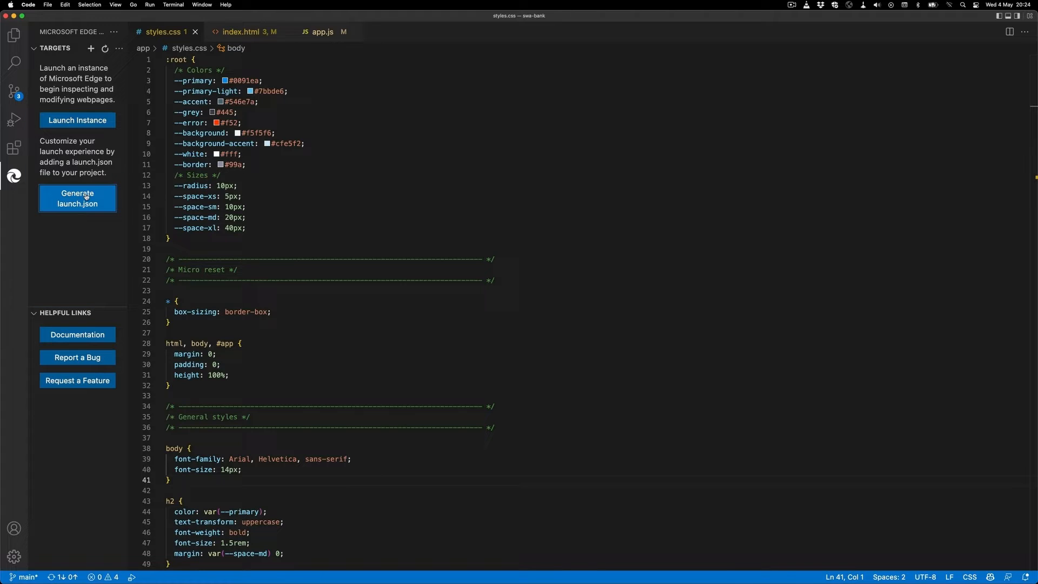
{"action": "left_click", "coordinate": [77, 198]}
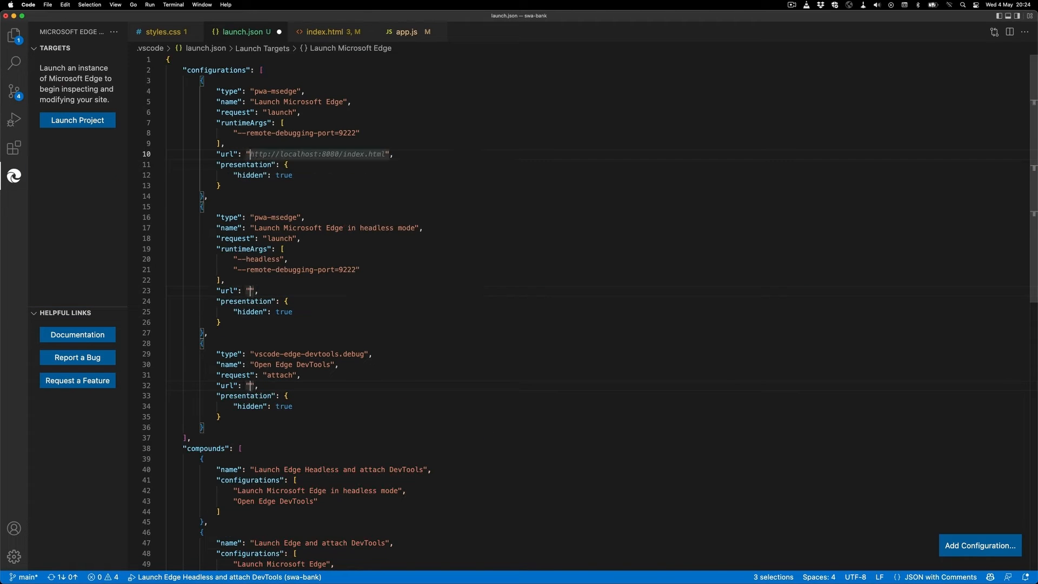
{"action": "type", "text": "http://localhost:4280"}
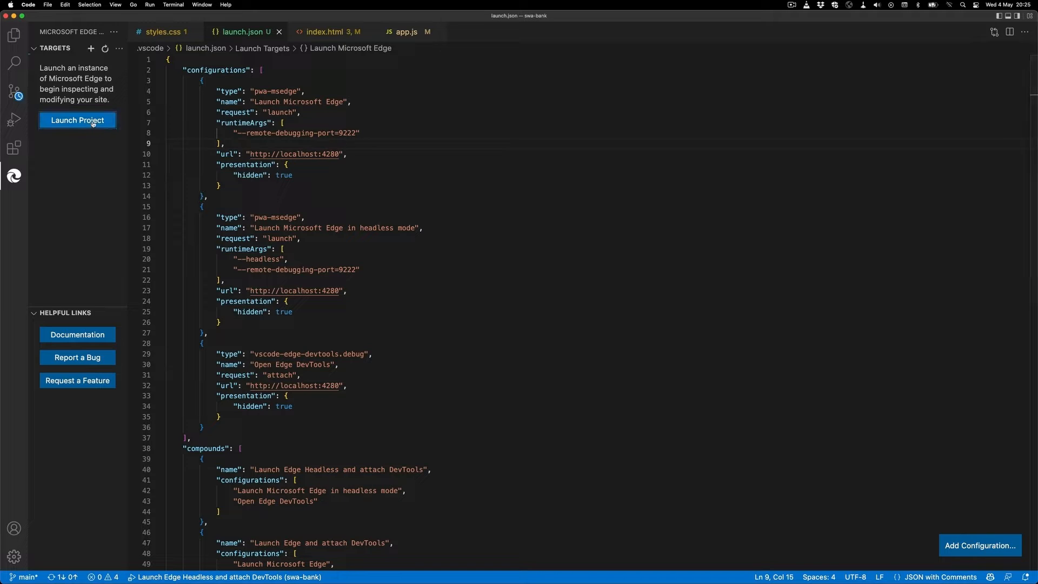
- Launch the project so Edge DevTools and the Squirrel Banking dashboard appear beside launch.json
{"action": "left_click", "coordinate": [77, 120]}
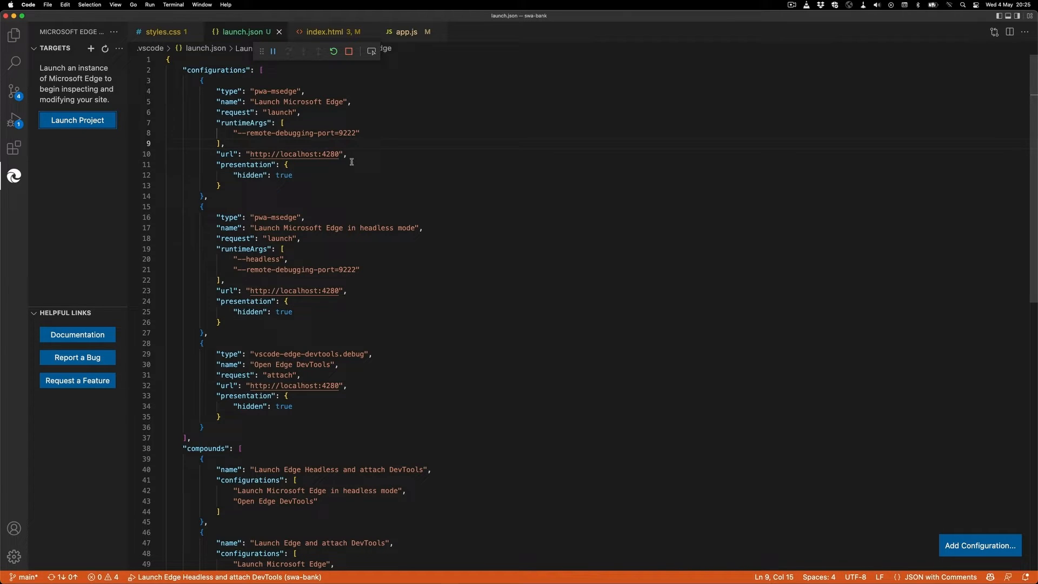
{"action": "left_click", "coordinate": [371, 52]}
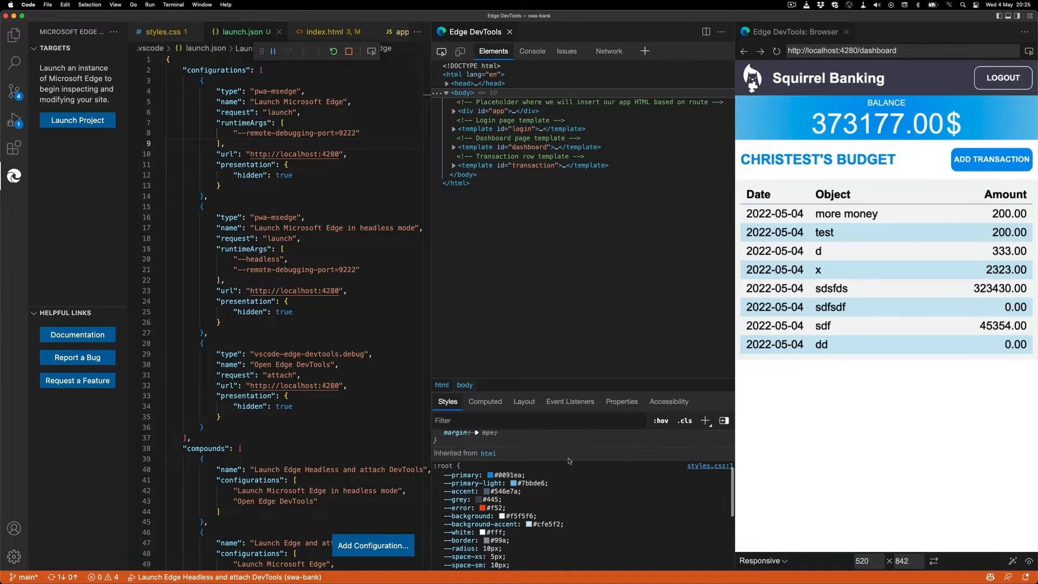
{"action": "left_click", "coordinate": [489, 475]}
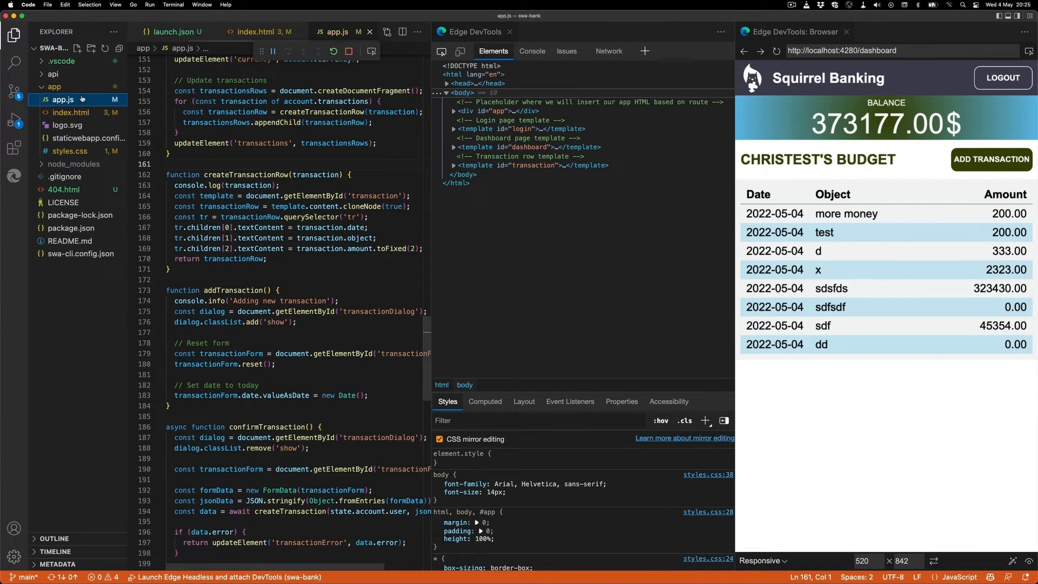
{"action": "mouse_move", "coordinate": [286, 174]}
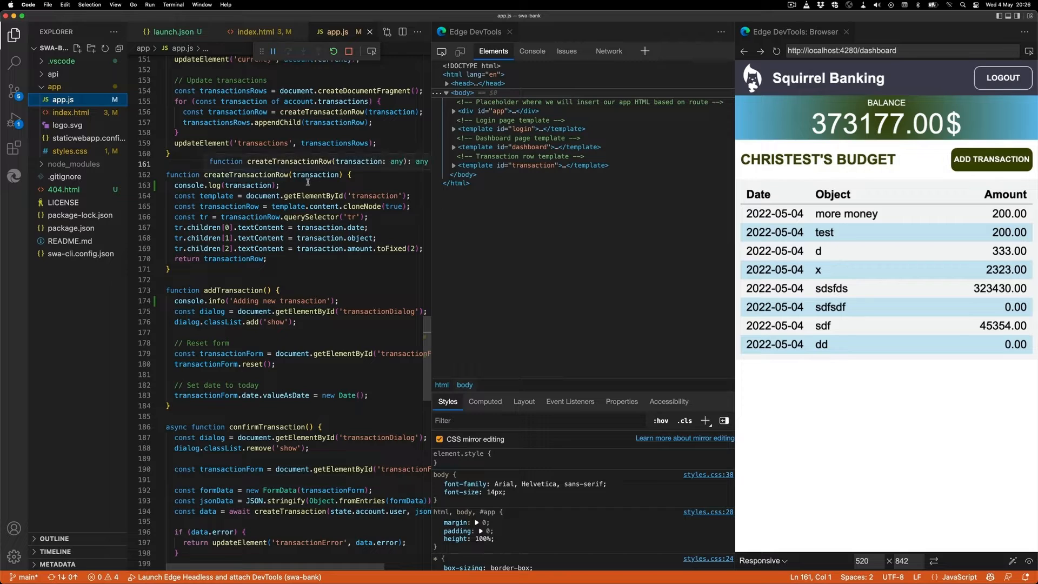
- With the Console shown, add an 'sdf' transaction of 234234, raising the balance to 607411.00$
{"action": "left_click", "coordinate": [532, 50]}
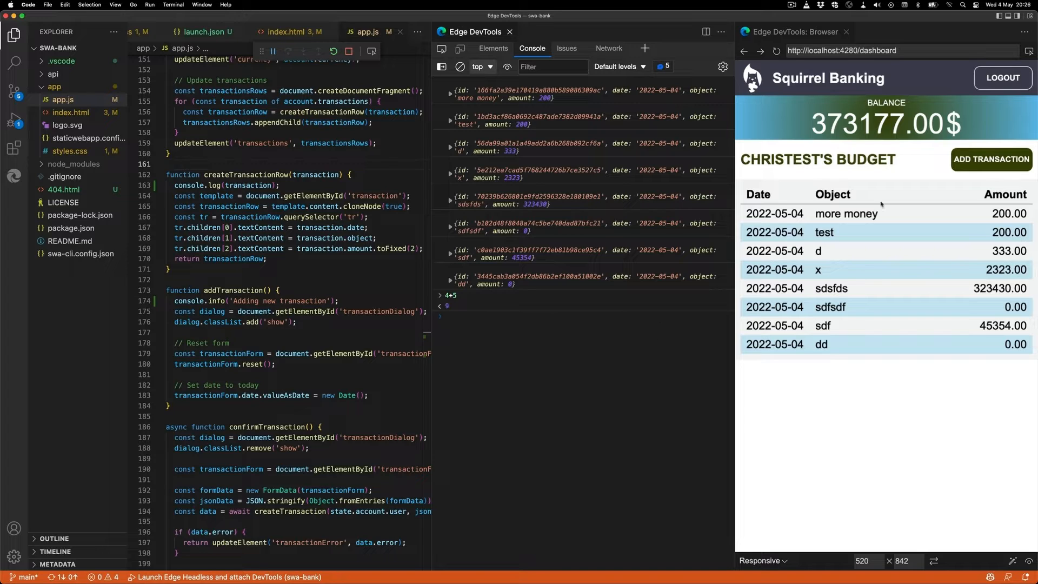
{"action": "left_click", "coordinate": [992, 159]}
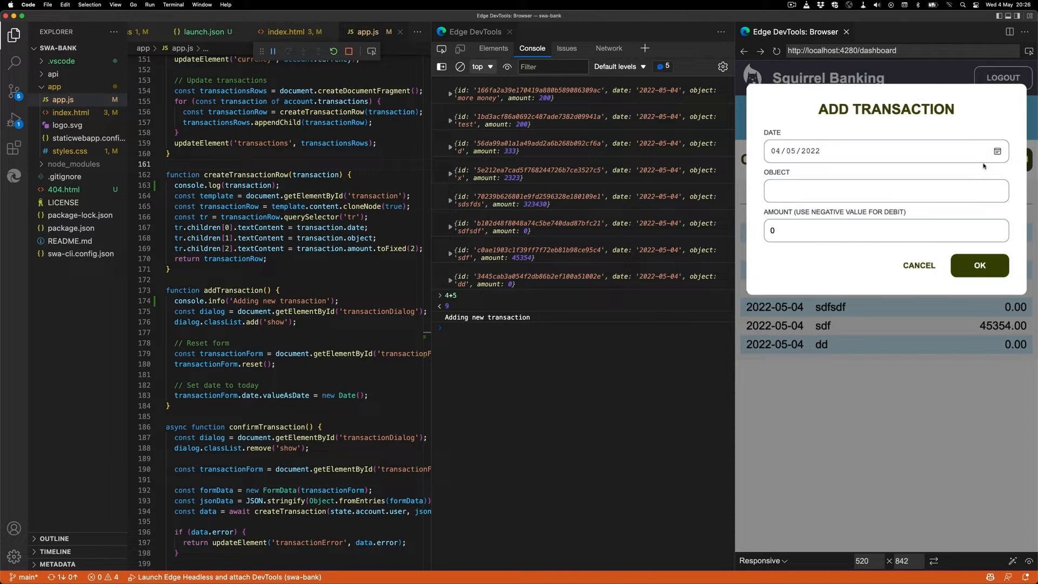
{"action": "type", "text": "sdf"}
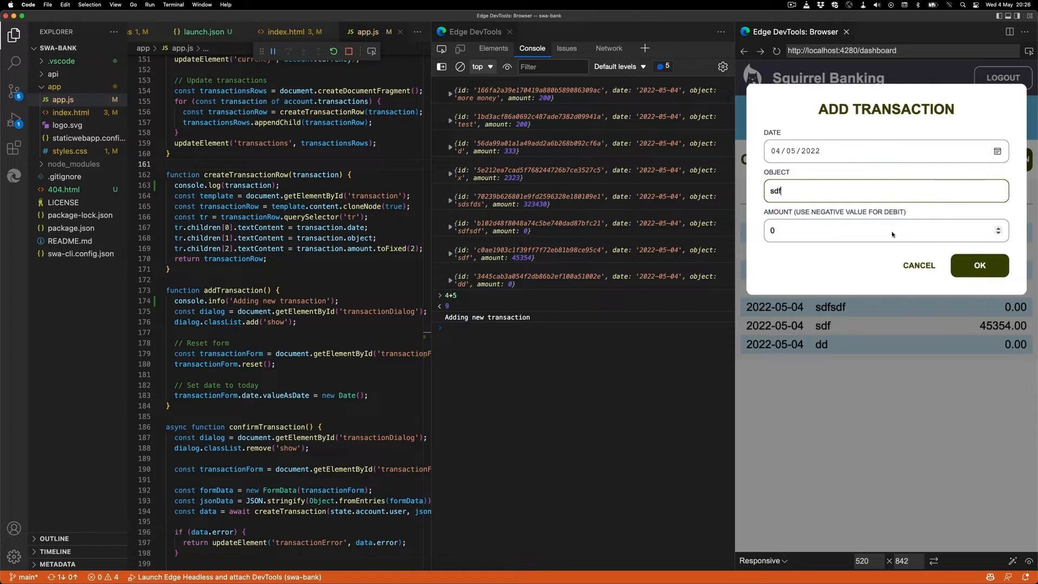
{"action": "type", "text": "234234"}
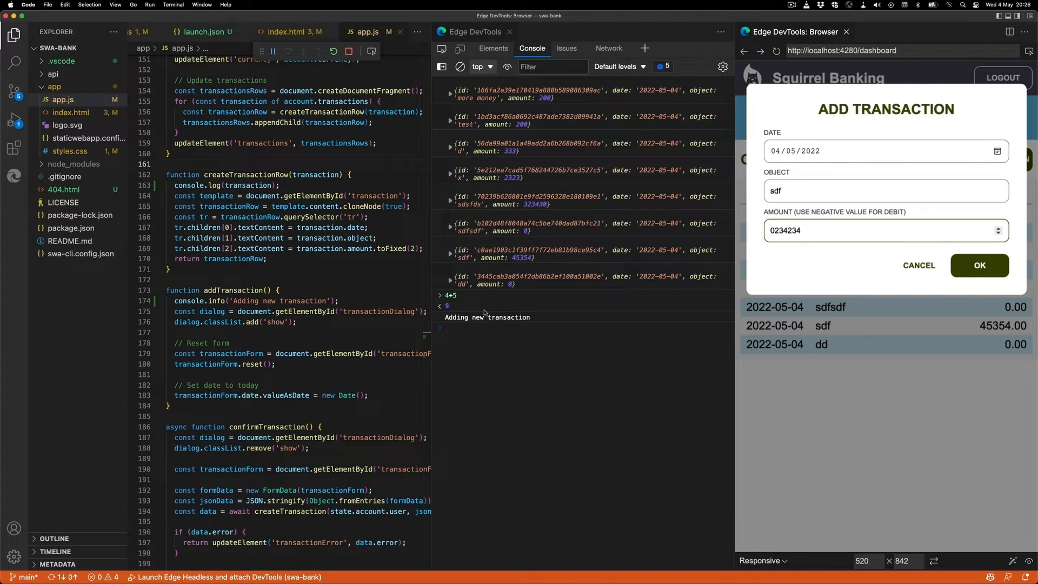
{"action": "left_click", "coordinate": [980, 265]}
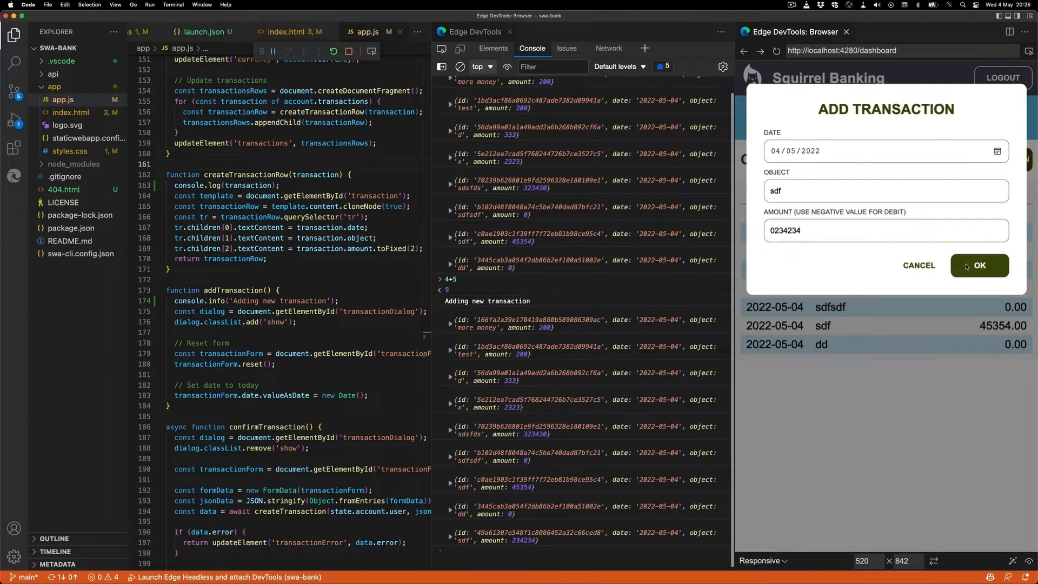
{"action": "left_click", "coordinate": [980, 267]}
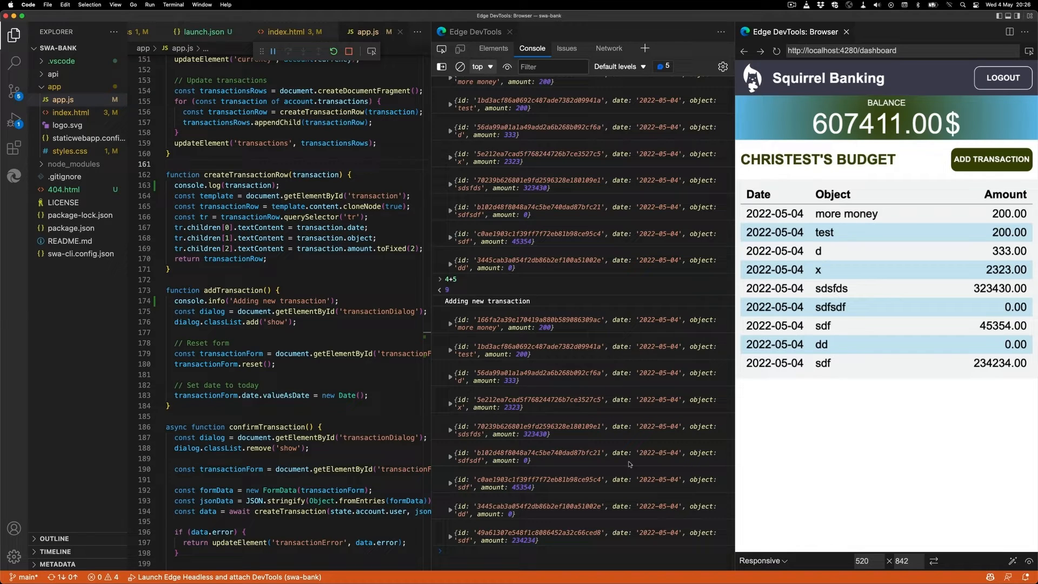
{"action": "mouse_move", "coordinate": [446, 392]}
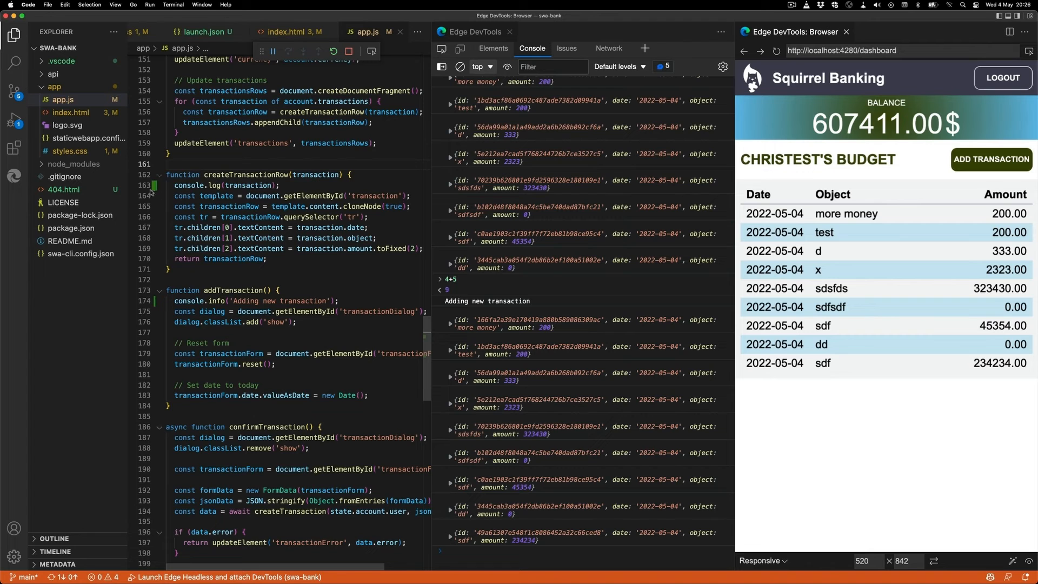
- Set a breakpoint on the console.log line and start another 'sdf' transaction of 2343242
{"action": "left_click", "coordinate": [137, 185]}
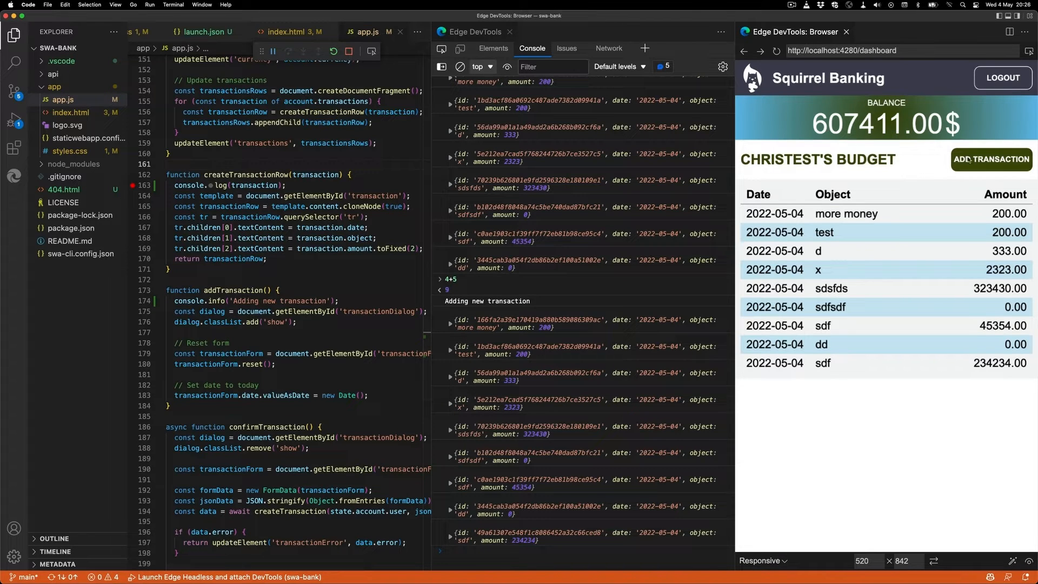
{"action": "left_click", "coordinate": [990, 159]}
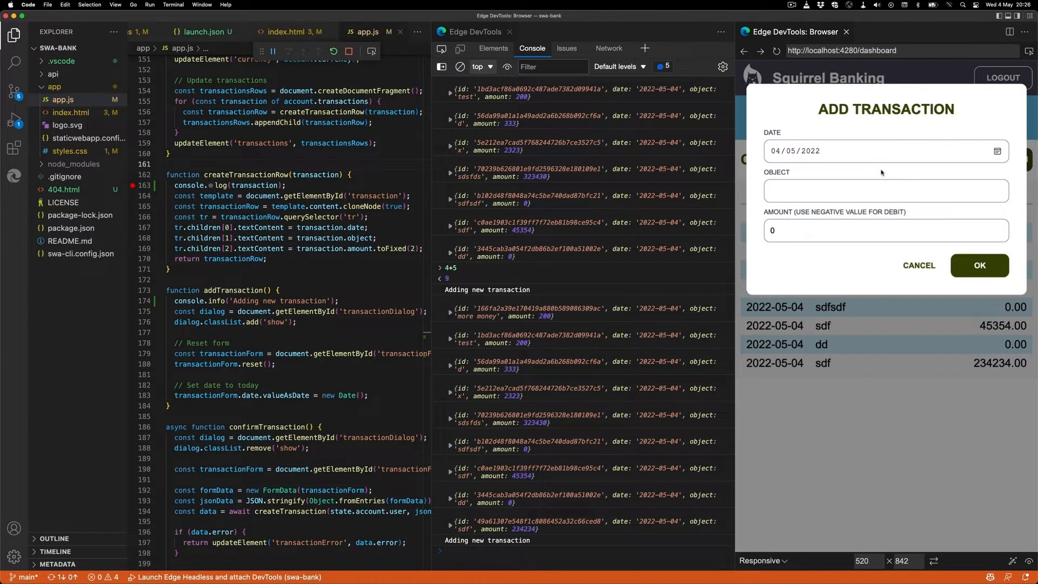
{"action": "type", "text": "sdf"}
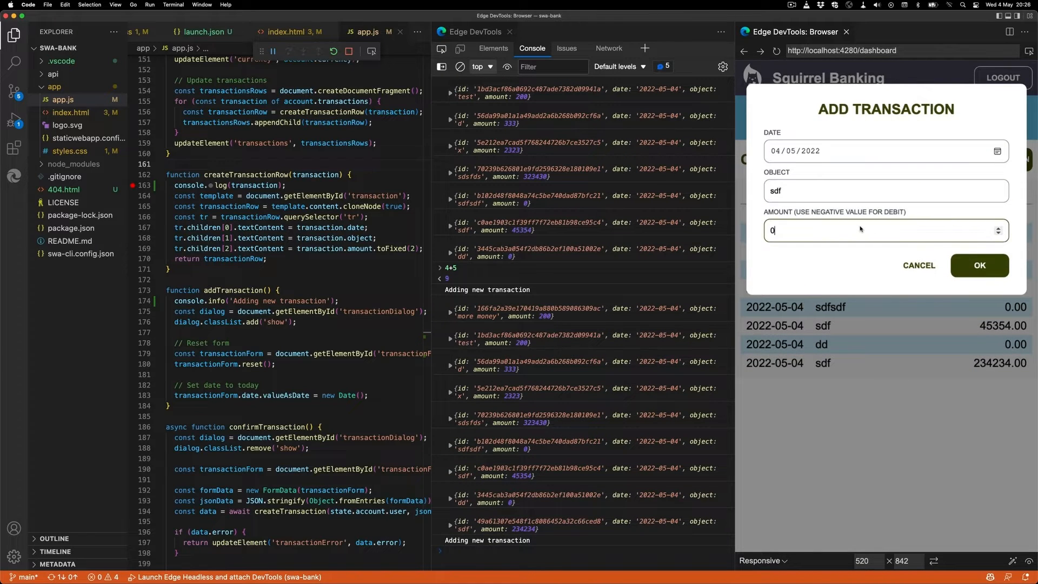
{"action": "type", "text": "2343242"}
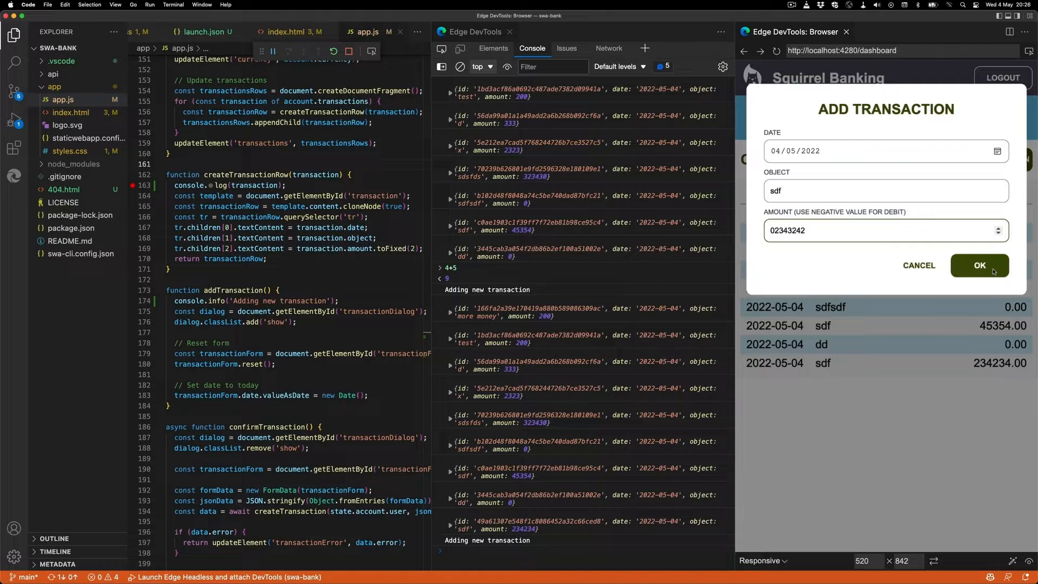
- Step over line by line through createTransactionRow until the new transaction is built
{"action": "left_click", "coordinate": [980, 269]}
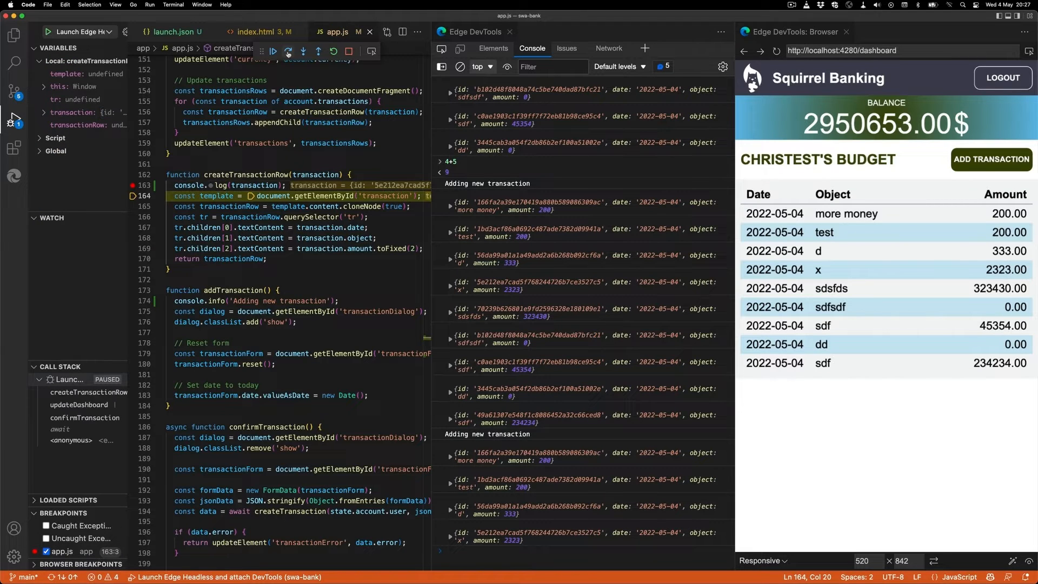
{"action": "left_click", "coordinate": [288, 51]}
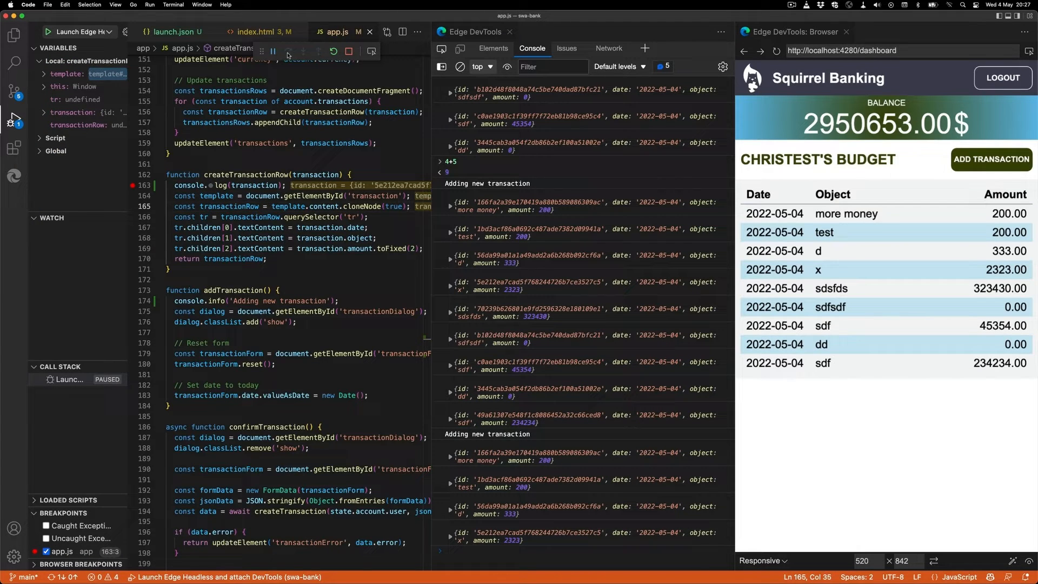
{"action": "left_click", "coordinate": [287, 52]}
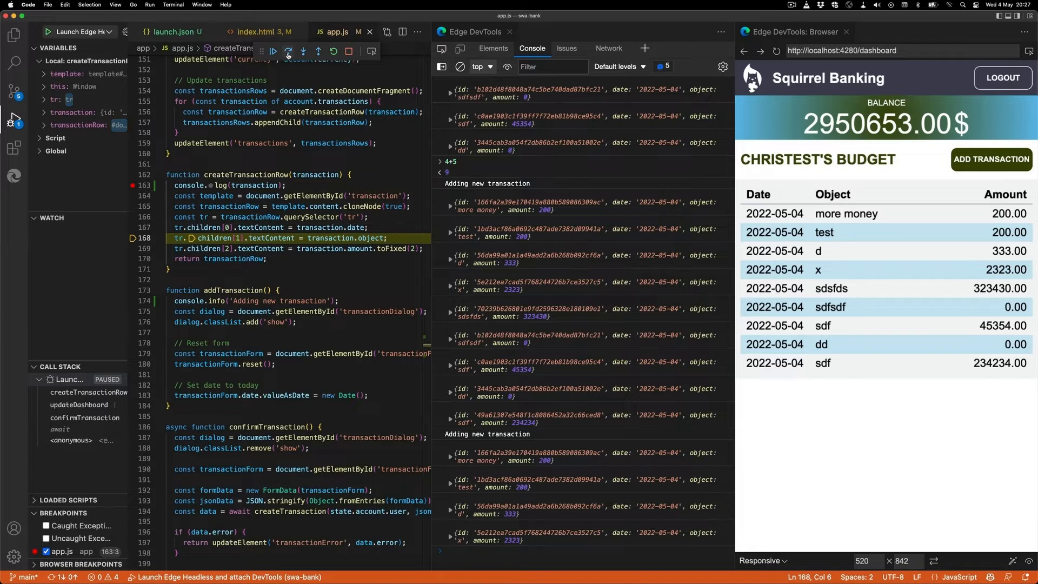
{"action": "left_click", "coordinate": [304, 52]}
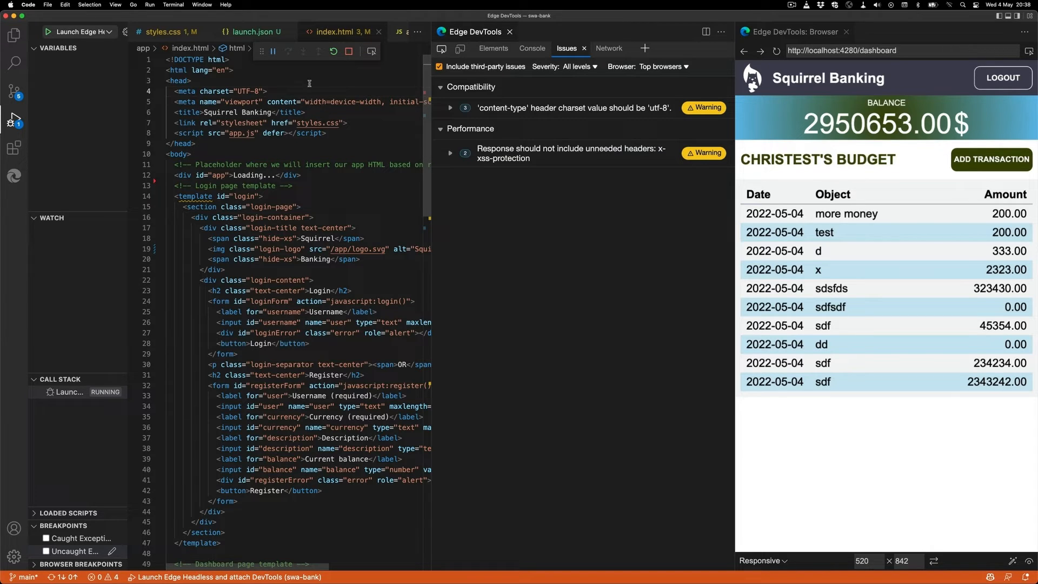
- Delete and retype lang="en" on the html element, then begin a bare <img tag on line 14
{"action": "left_click", "coordinate": [191, 80]}
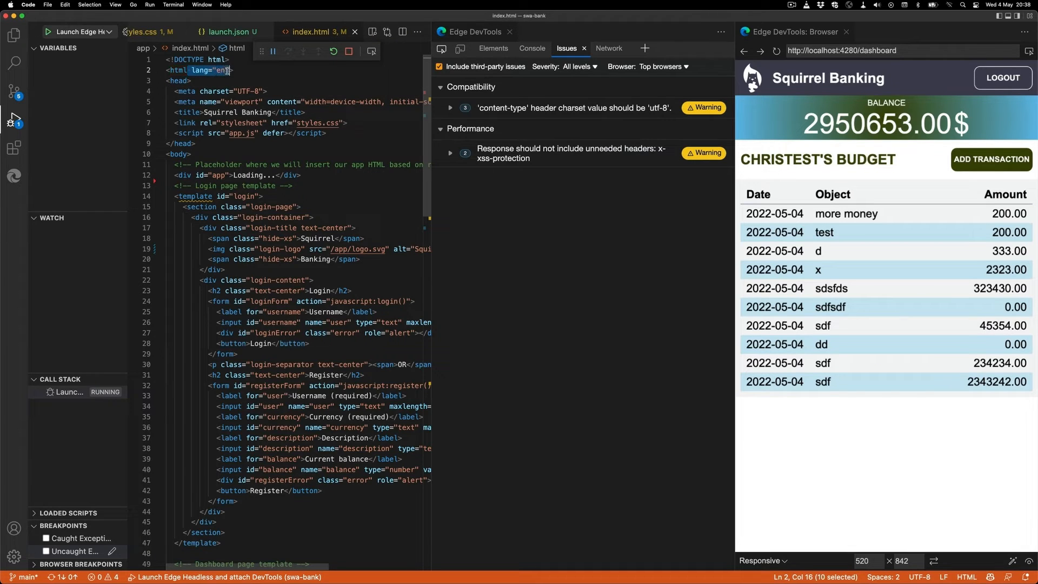
{"action": "key", "text": "Backspace"}
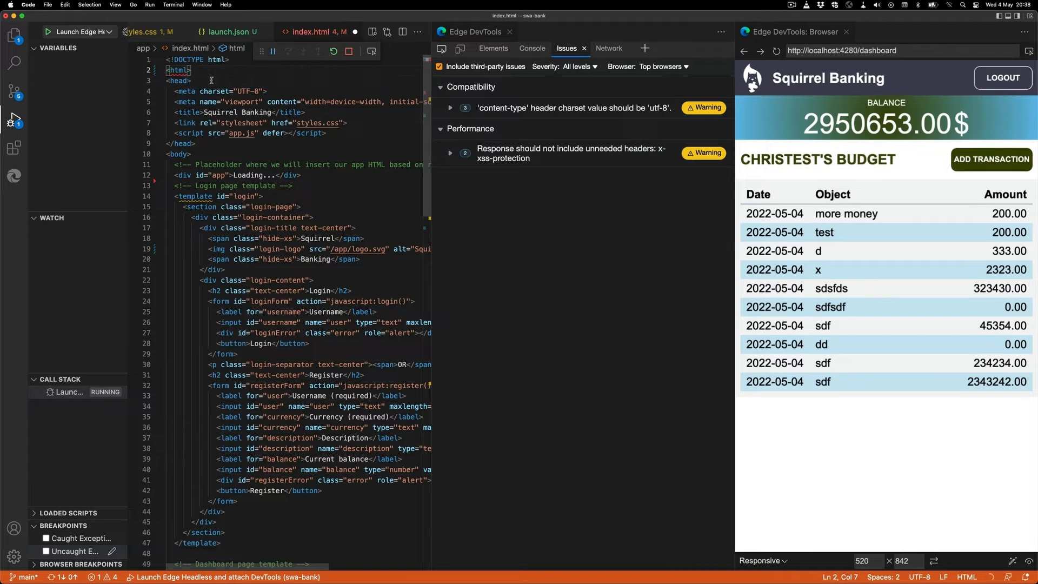
{"action": "mouse_move", "coordinate": [179, 70]}
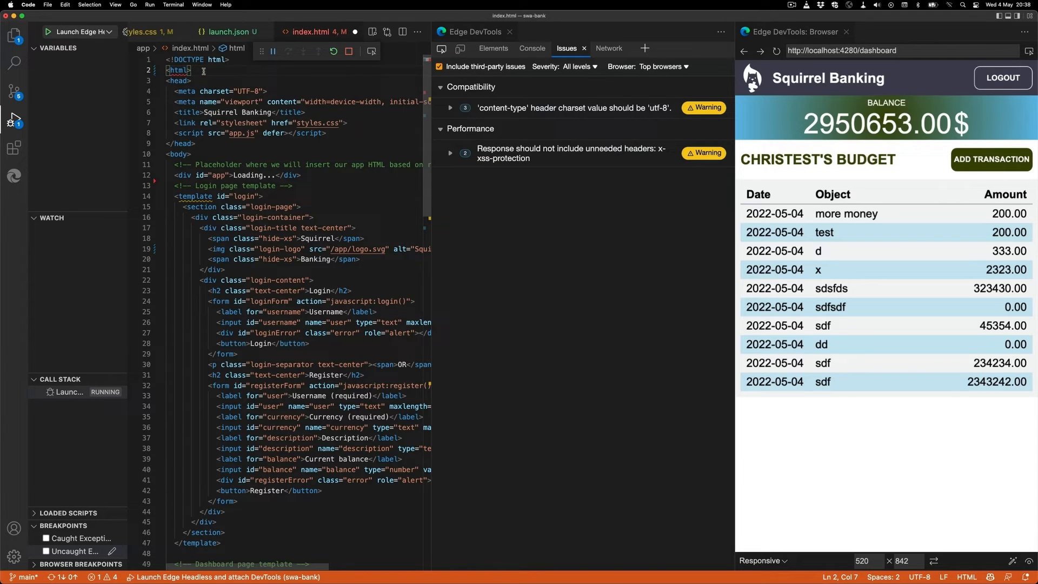
{"action": "type", "text": "lang=\"en\""}
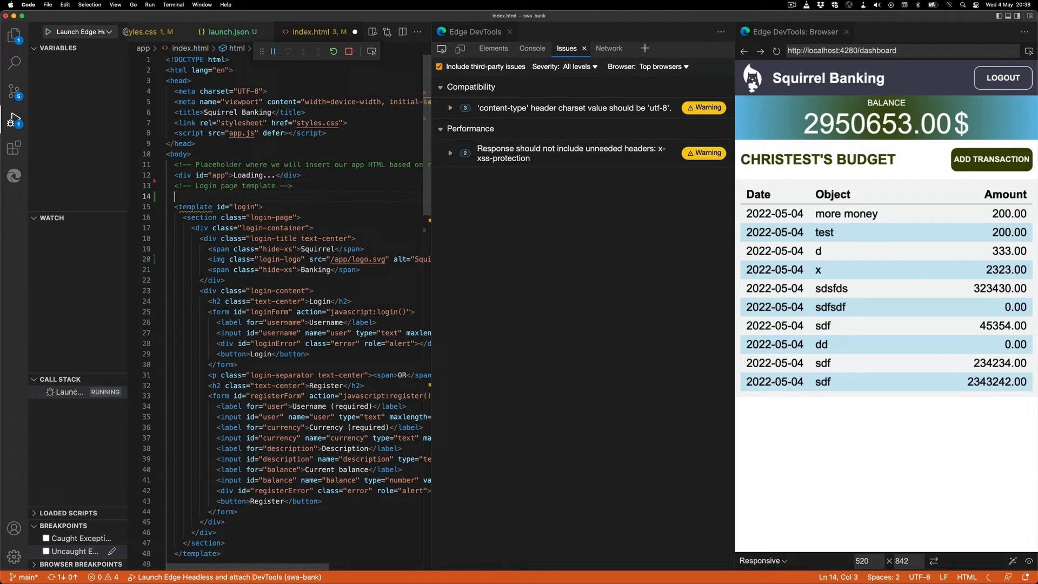
{"action": "type", "text": "<img>"}
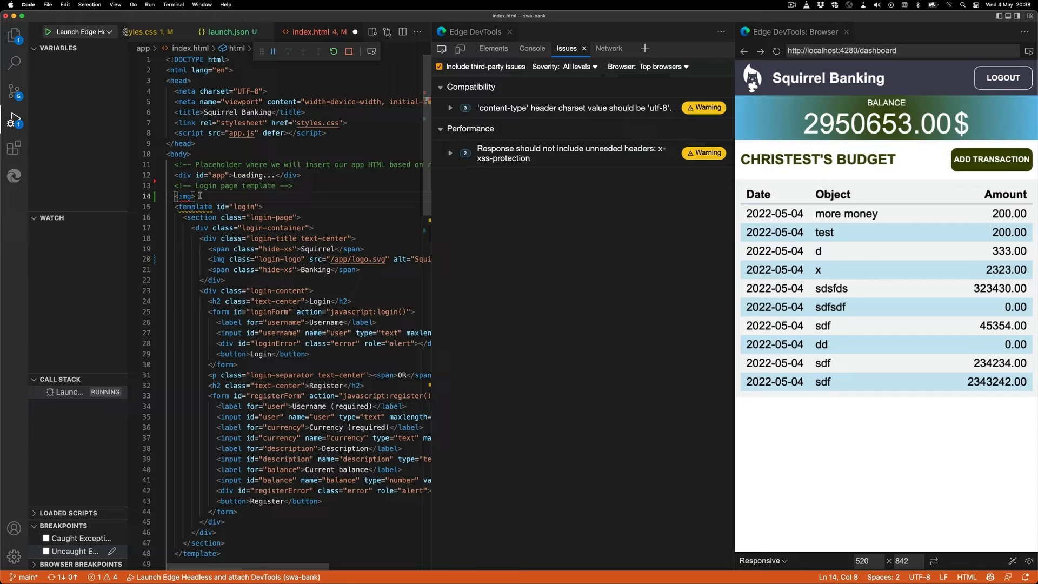
{"action": "mouse_move", "coordinate": [185, 197]}
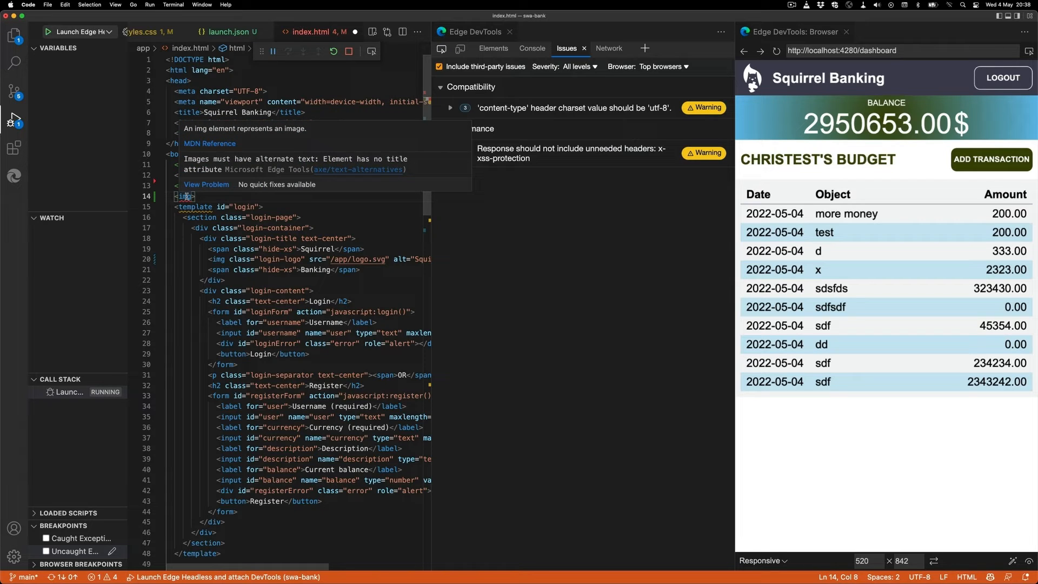
{"action": "mouse_move", "coordinate": [193, 207]}
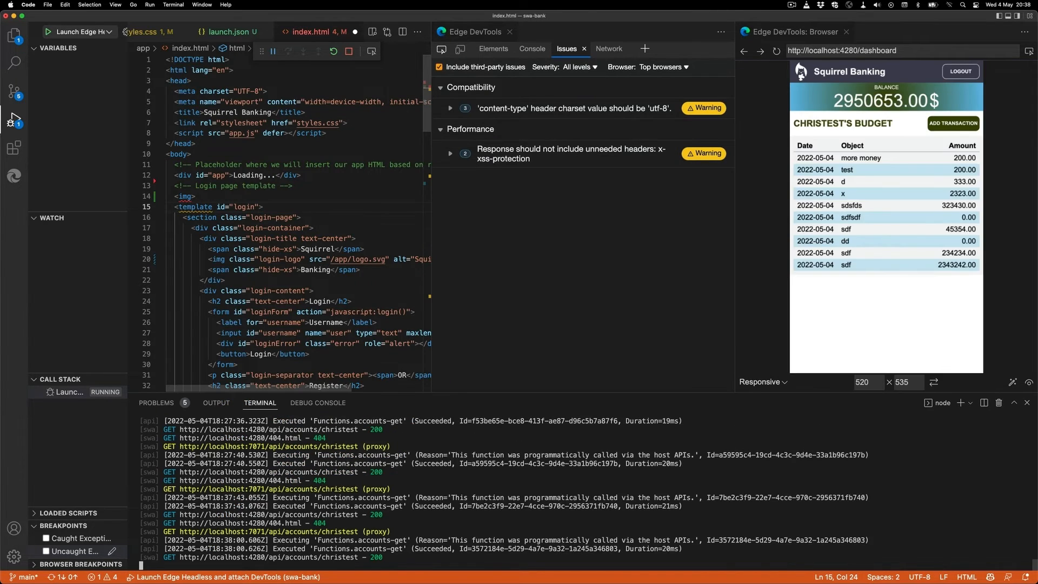
- Close the terminal output so the dashboard preview regains full height
{"action": "left_click", "coordinate": [157, 402]}
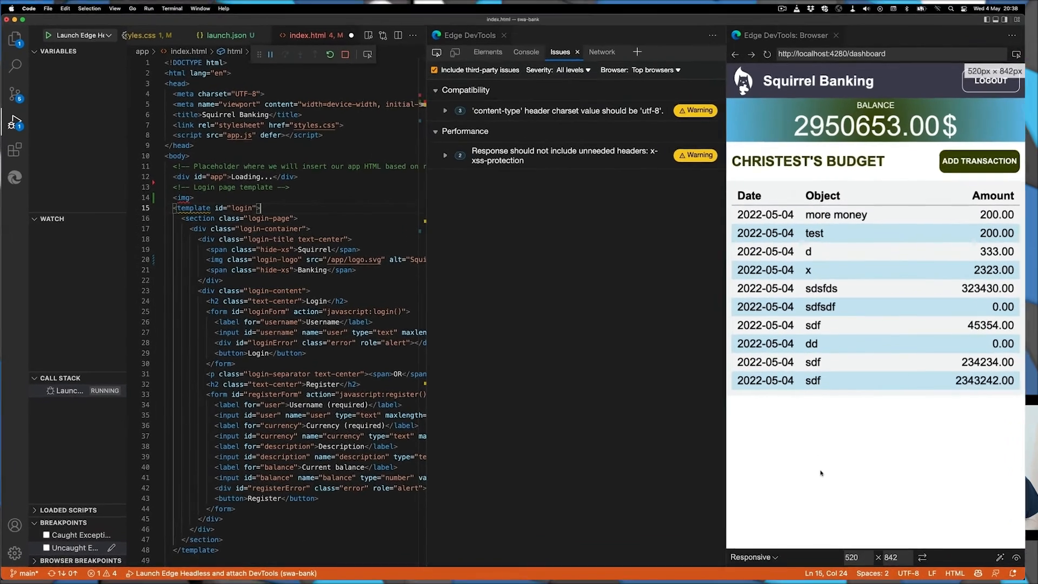
{"action": "left_click", "coordinate": [754, 557]}
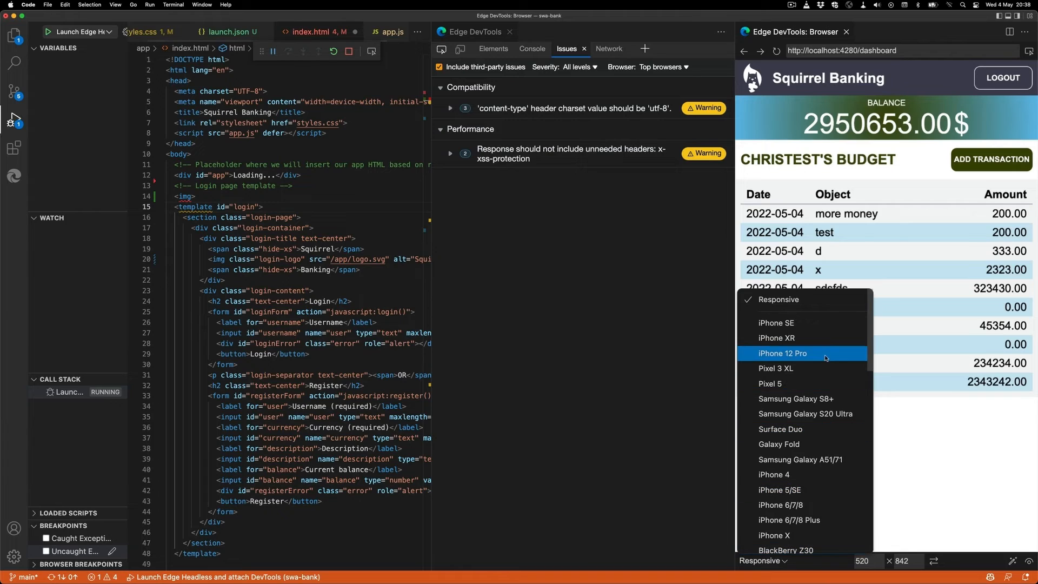
{"action": "left_click", "coordinate": [775, 367]}
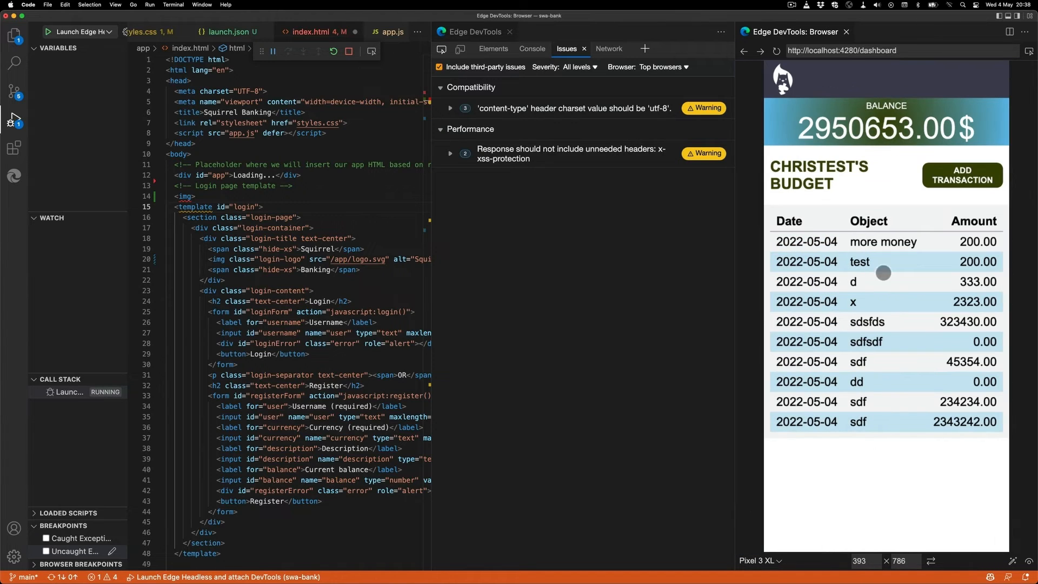
{"action": "mouse_move", "coordinate": [831, 499]}
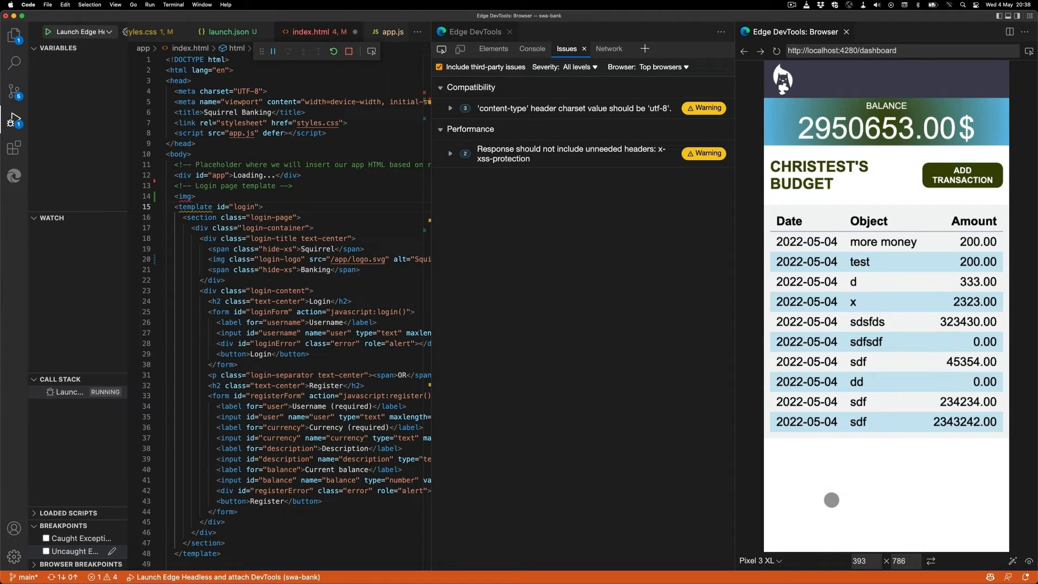
{"action": "left_click", "coordinate": [931, 562]}
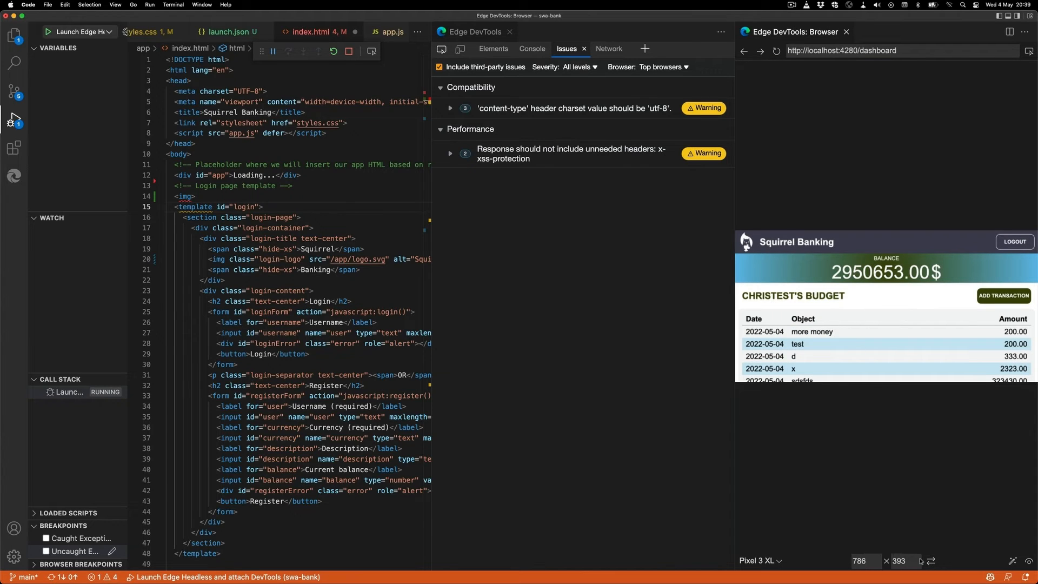
{"action": "left_click", "coordinate": [931, 561]}
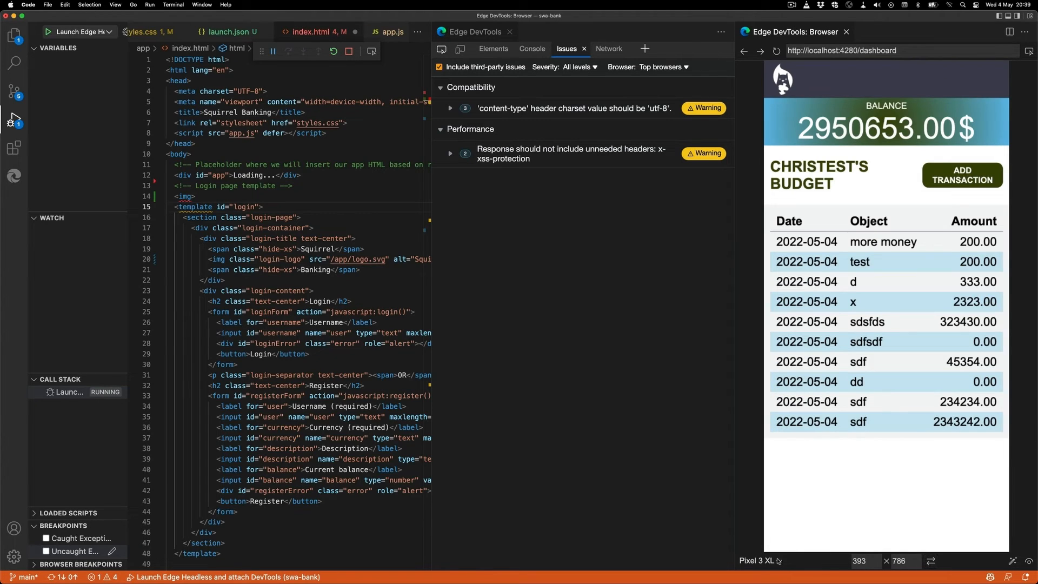
{"action": "left_click", "coordinate": [753, 561]}
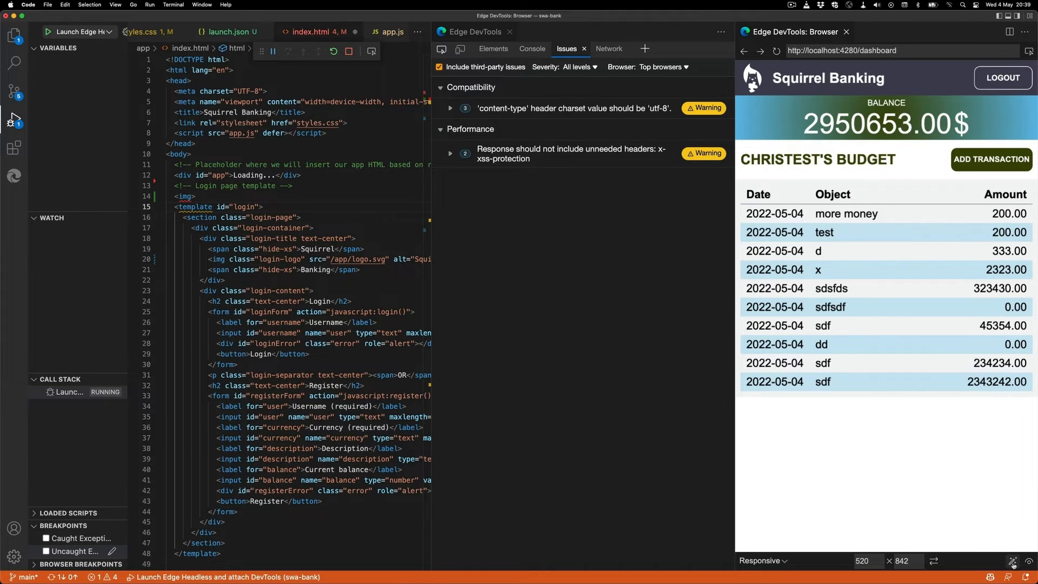
{"action": "left_click", "coordinate": [1012, 560]}
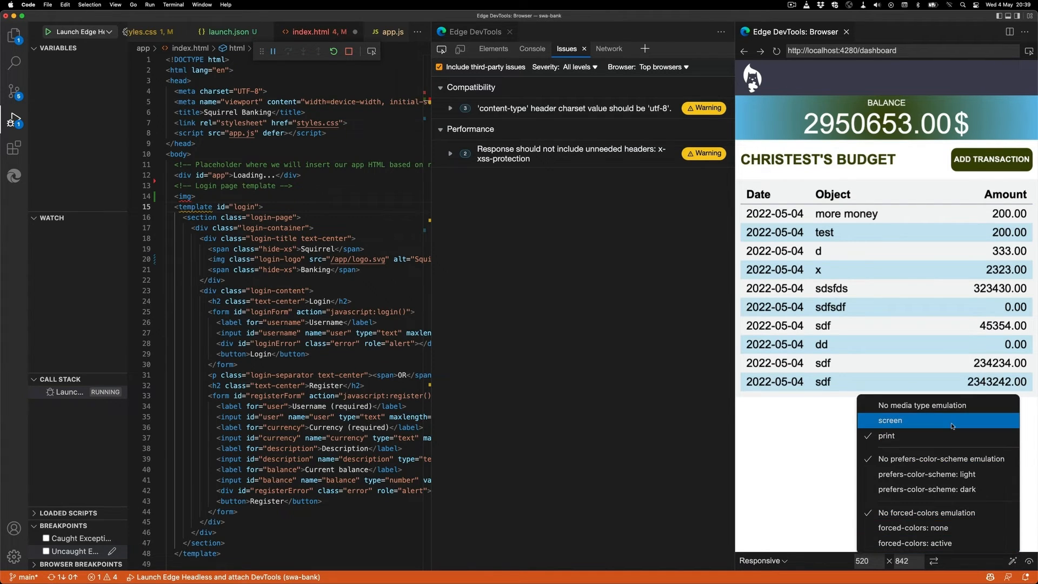
{"action": "left_click", "coordinate": [889, 419]}
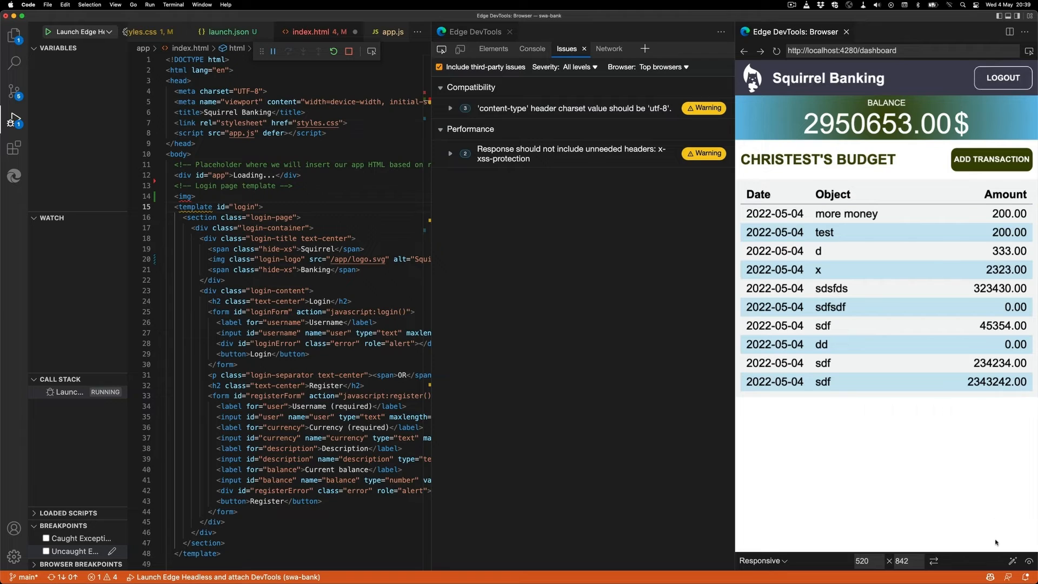
{"action": "mouse_move", "coordinate": [956, 545]}
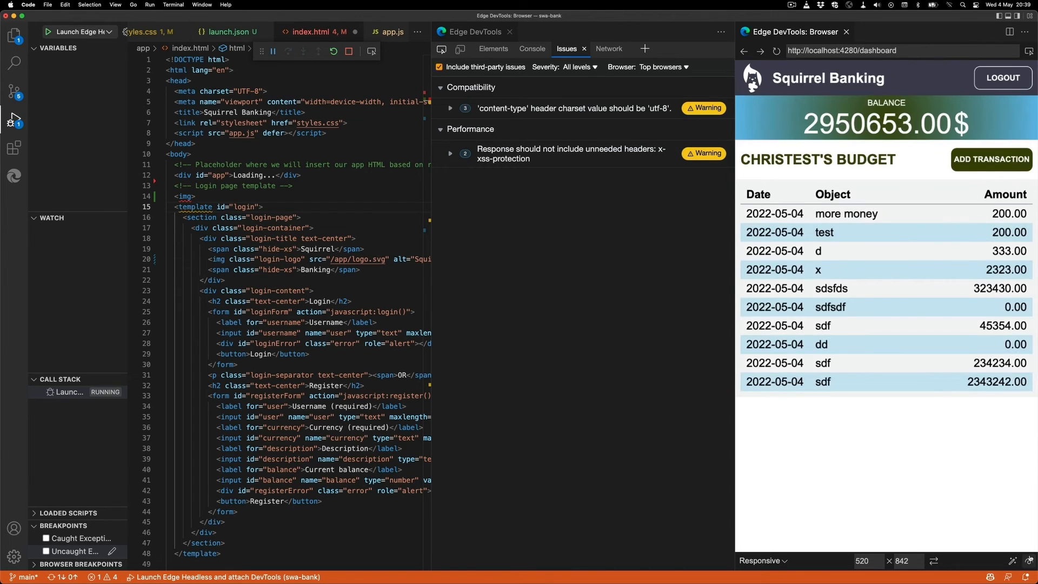
{"action": "mouse_move", "coordinate": [980, 485]}
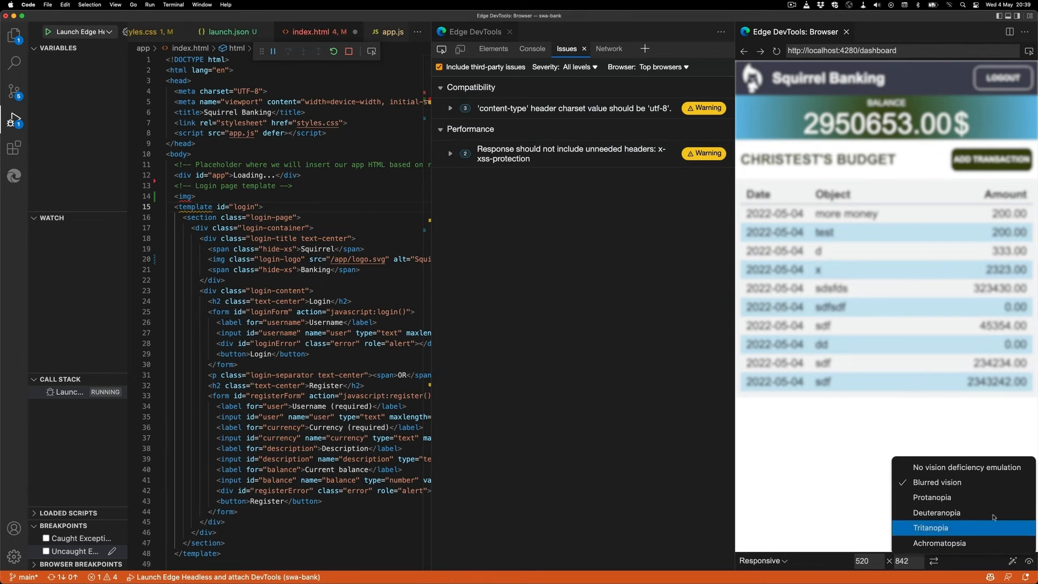
- Emulate Tritanopia colour vision deficiency on the dashboard instead of Blurred vision
{"action": "left_click", "coordinate": [965, 467]}
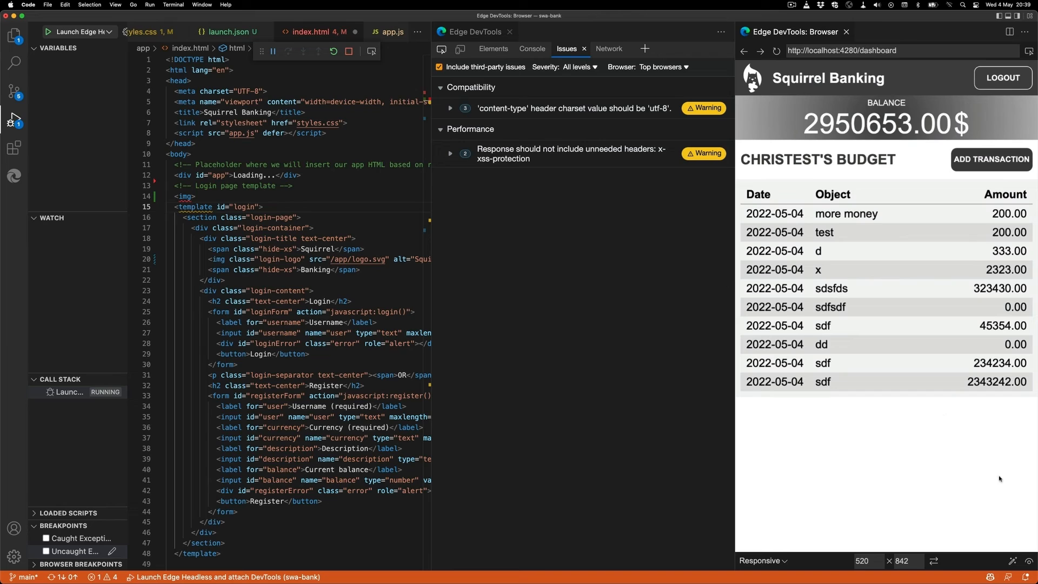
{"action": "left_click", "coordinate": [1026, 561]}
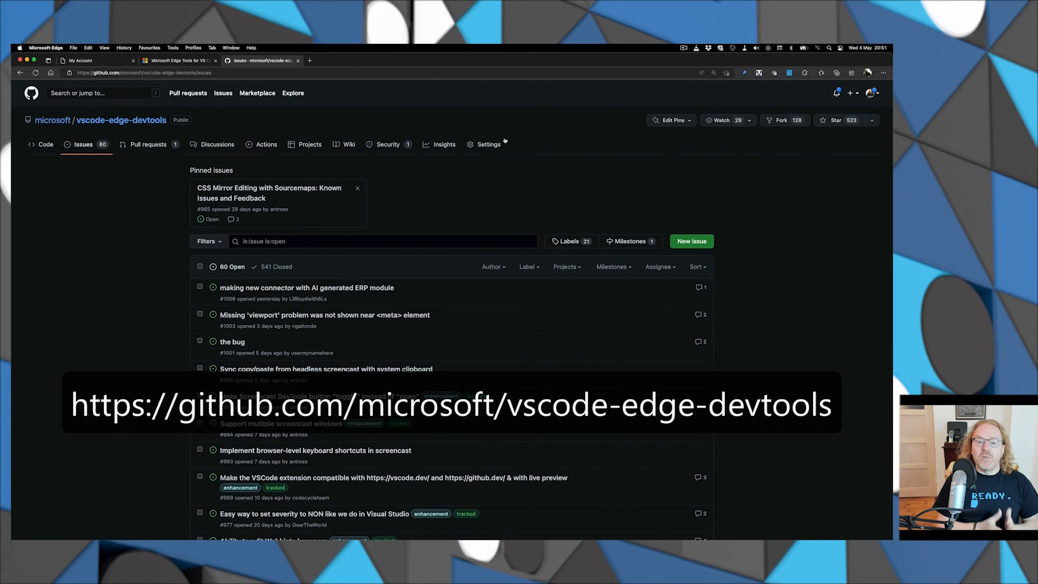
{"action": "mouse_move", "coordinate": [605, 128]}
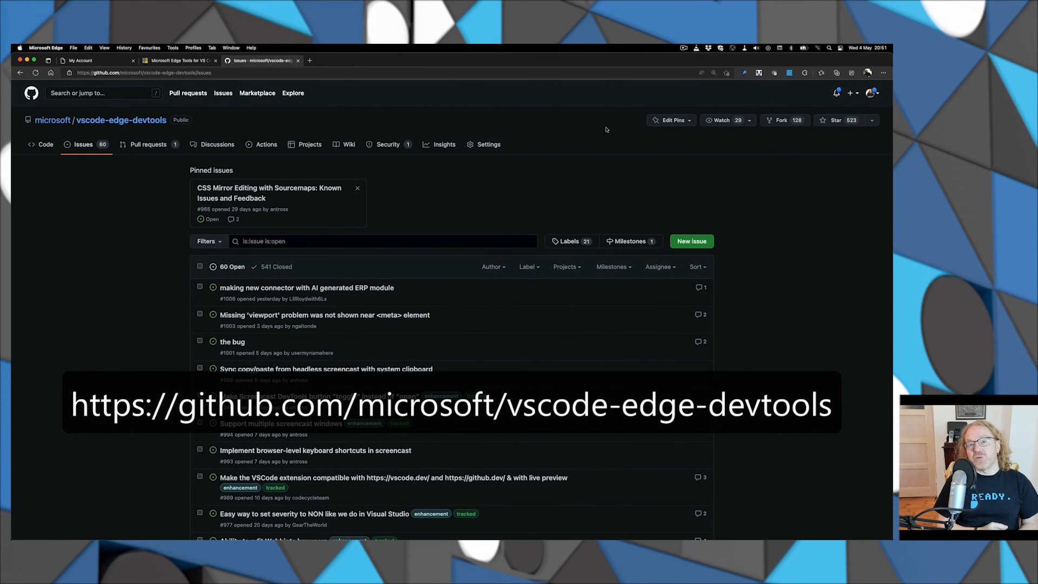